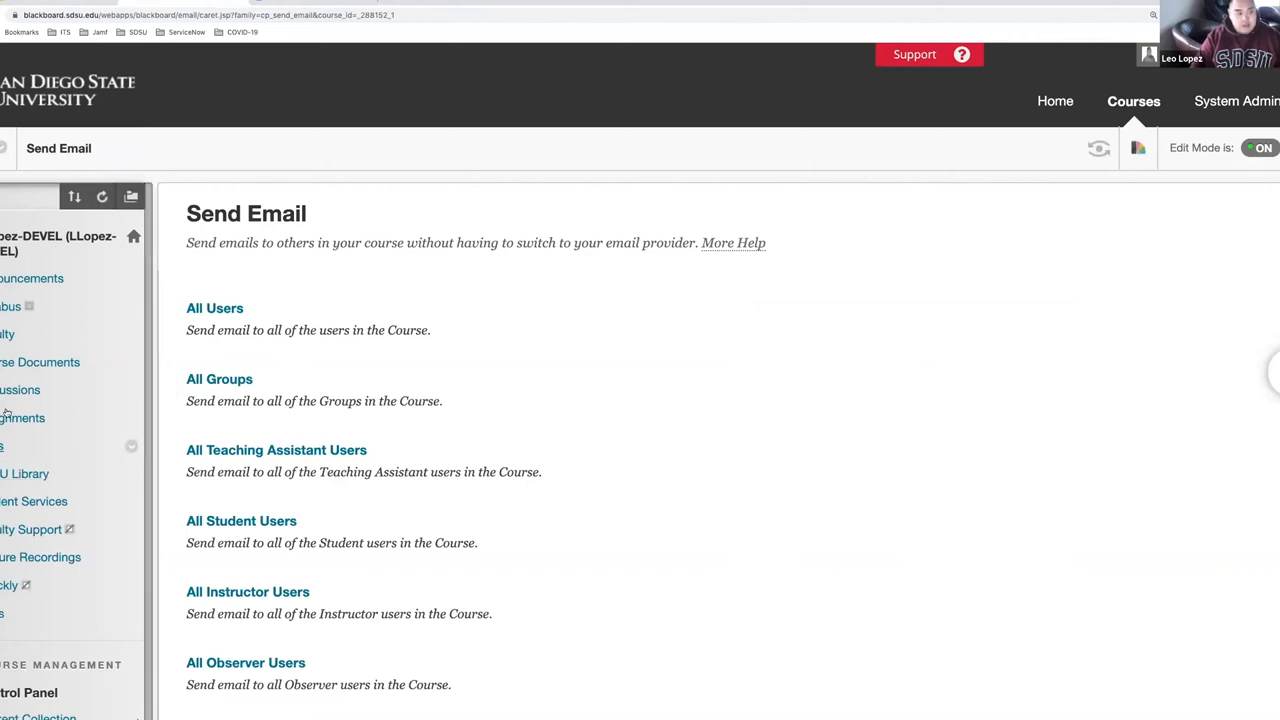
Go to the course Discussion Board listing the 'test discussion' forum with two posts.
left_click(20, 390)
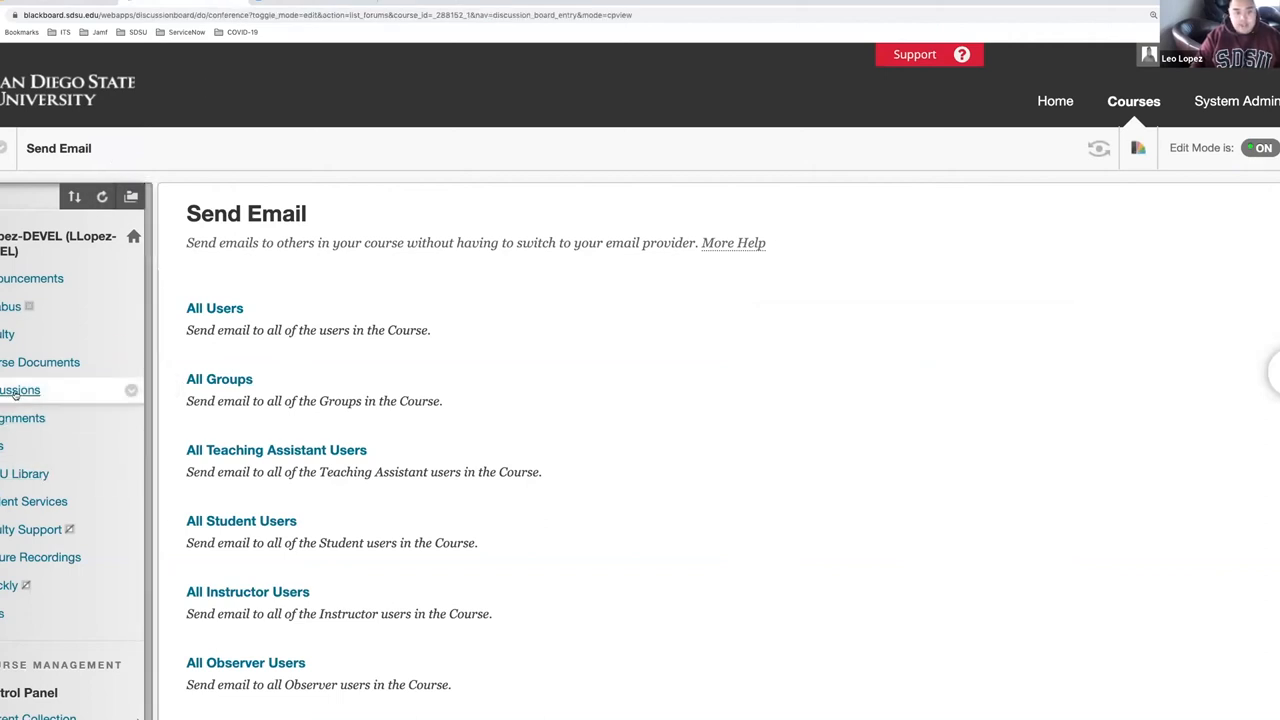
left_click(20, 390)
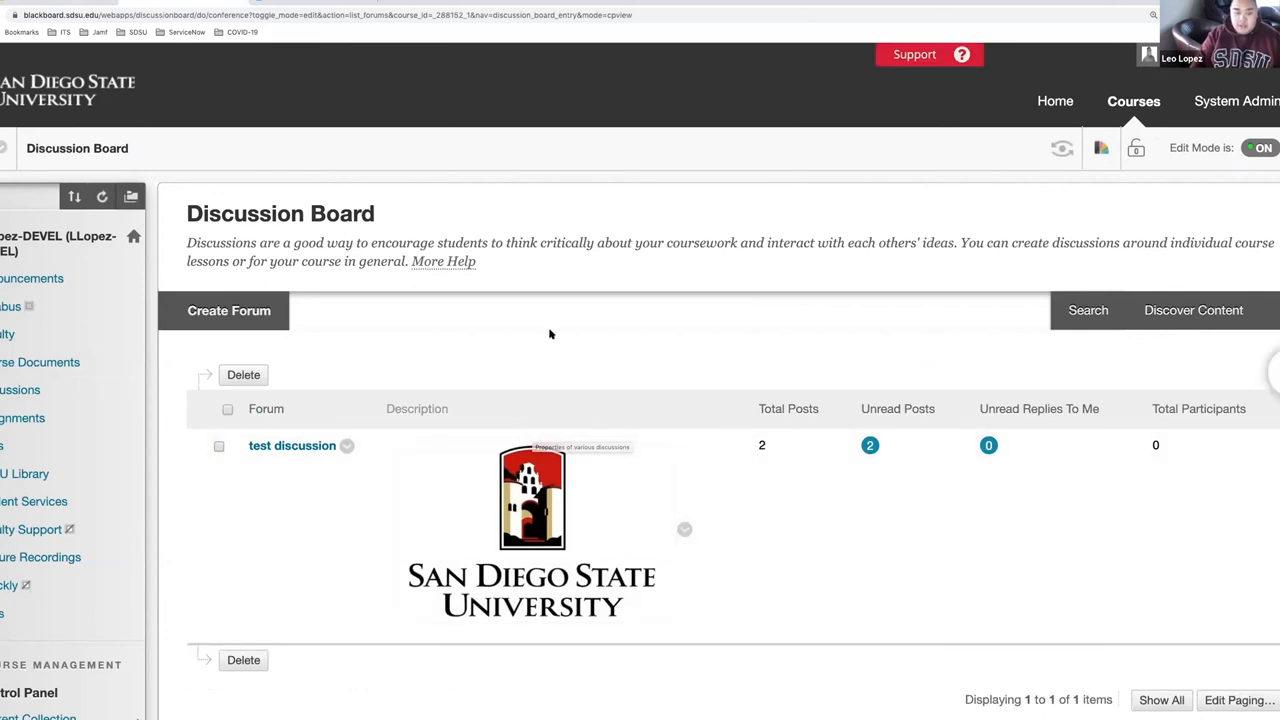
scroll("down", 3)
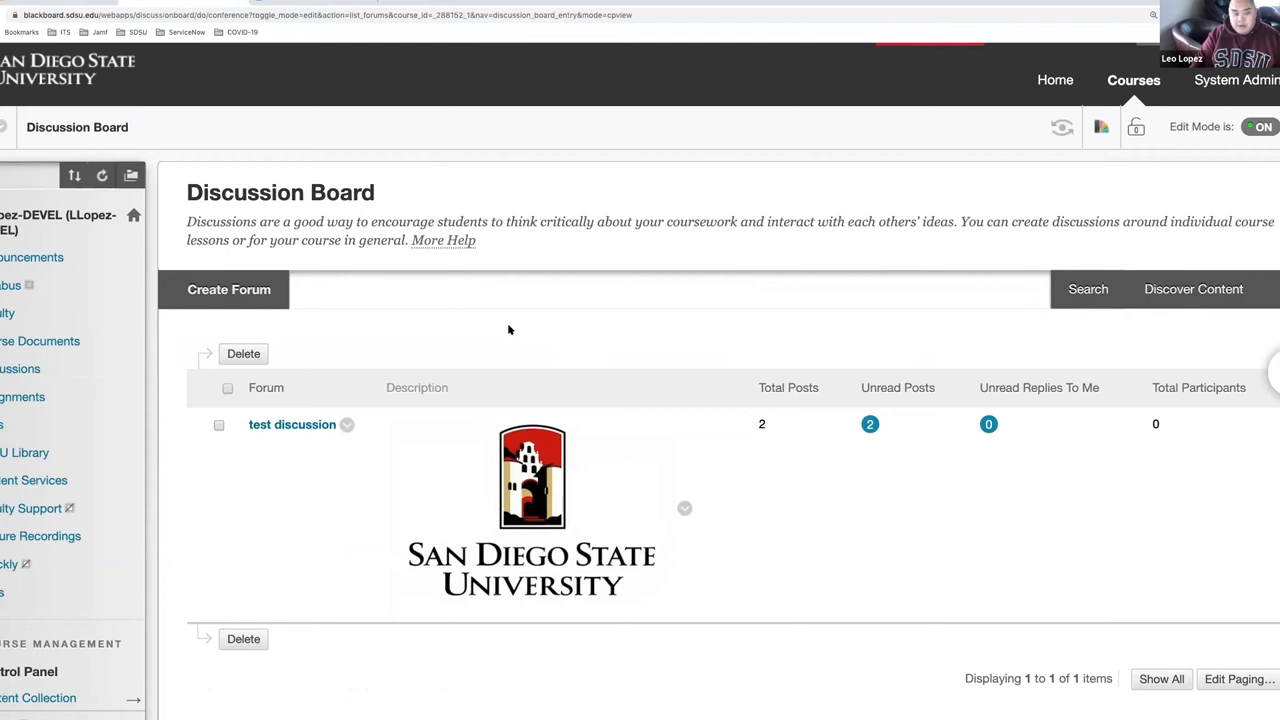
mouse_move(356, 334)
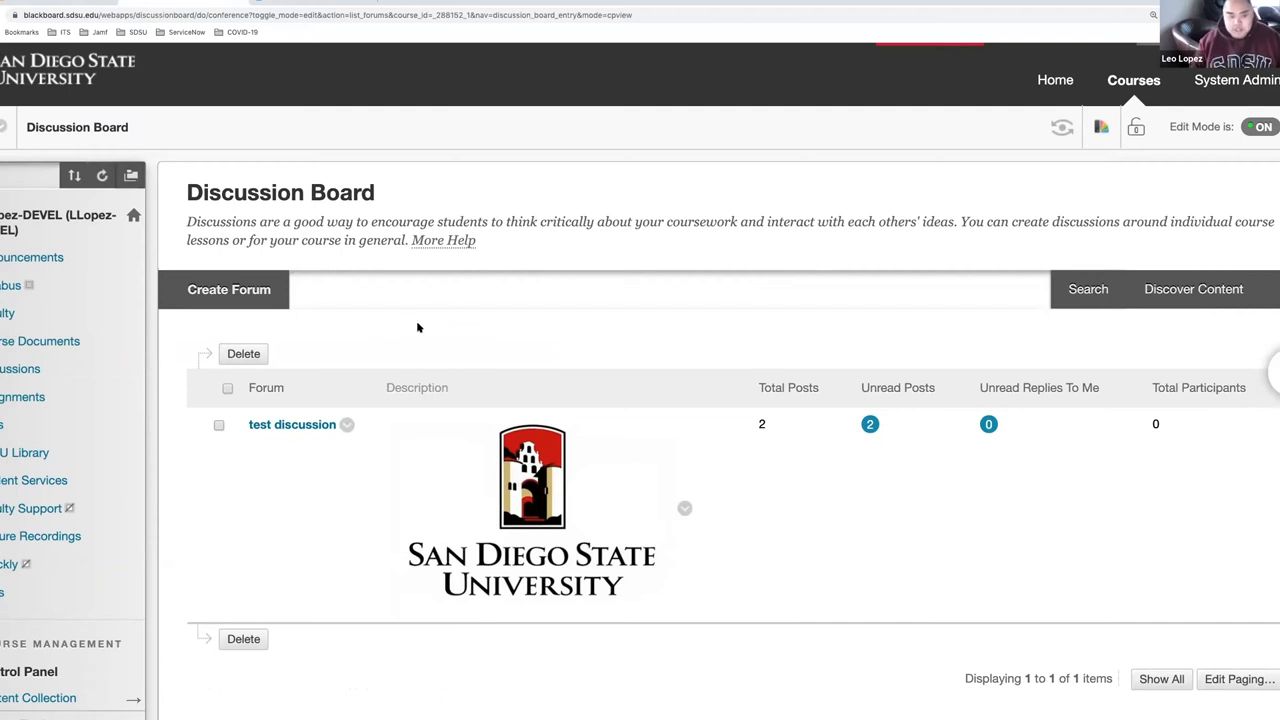
mouse_move(374, 444)
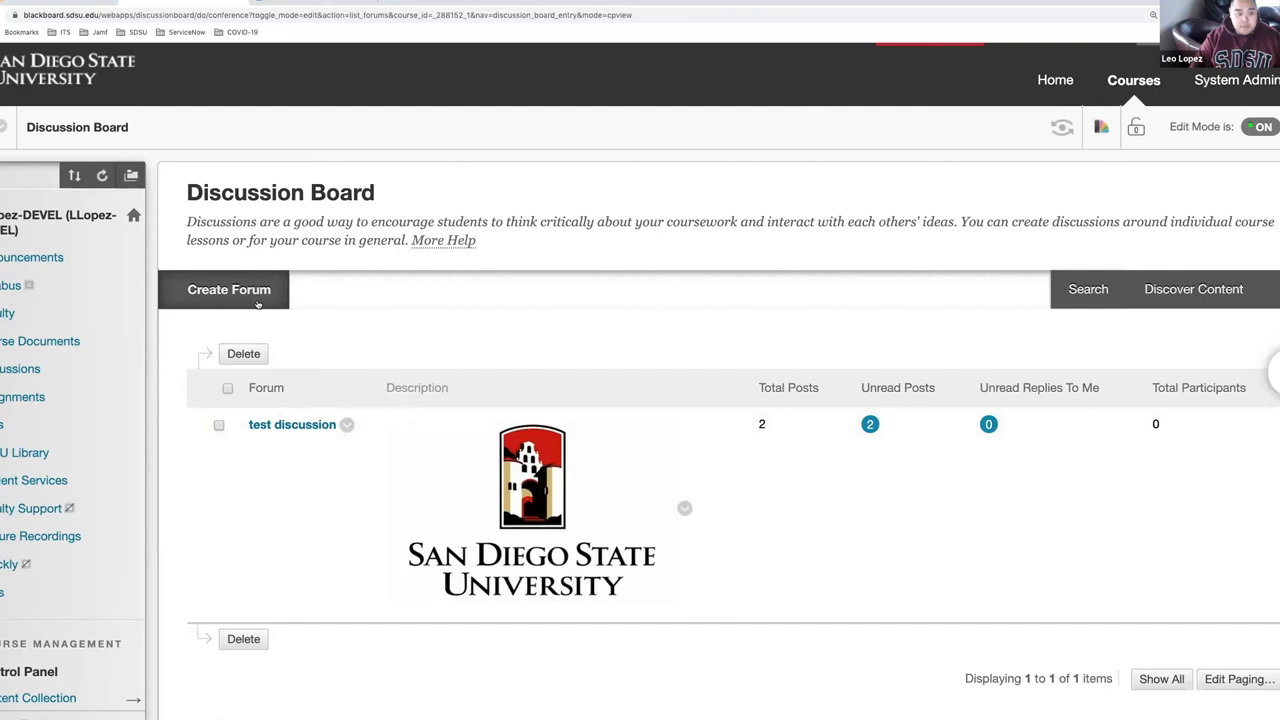
Start a new forum and scroll to its Forum Availability and Forum Settings sections.
left_click(228, 288)
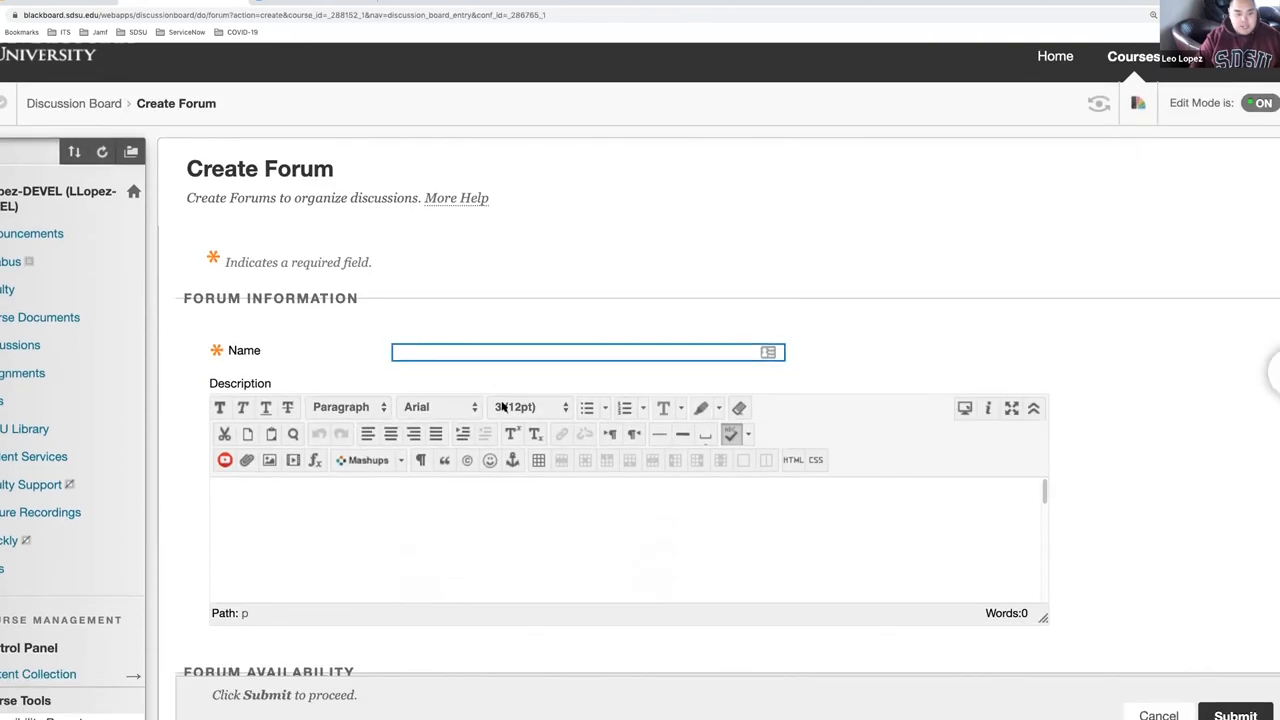
scroll("down", 3)
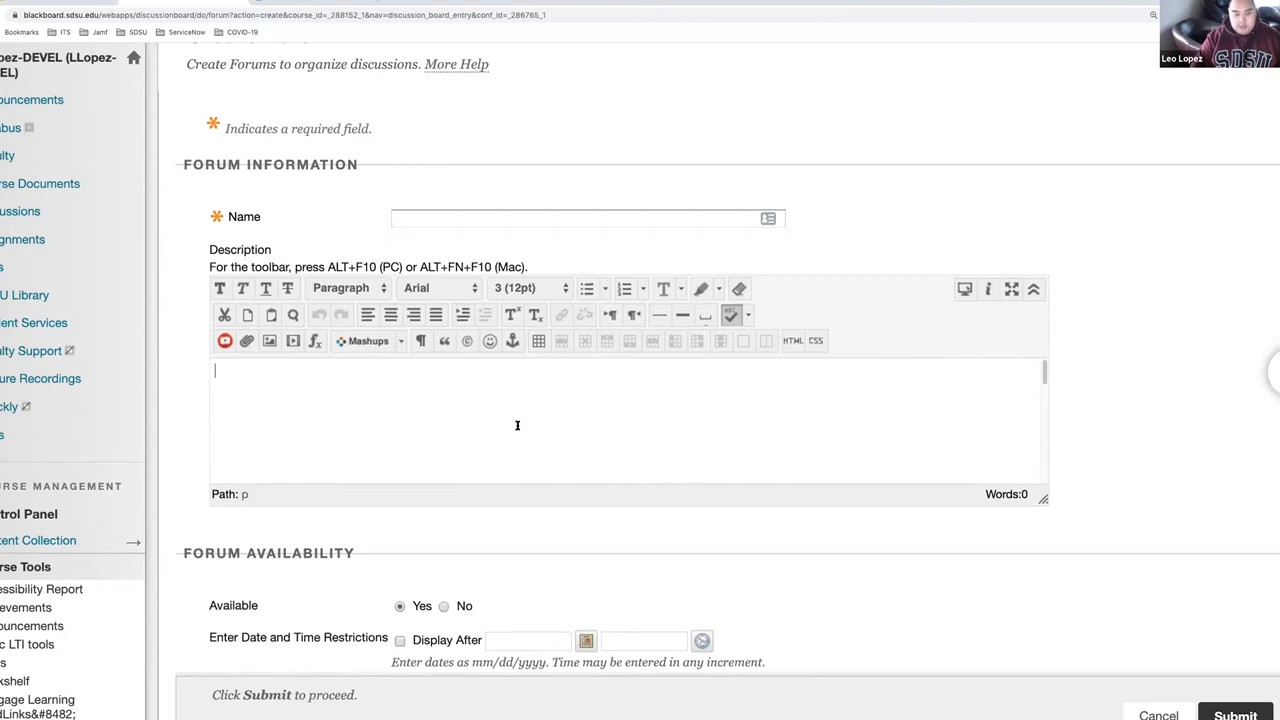
scroll("down", 3)
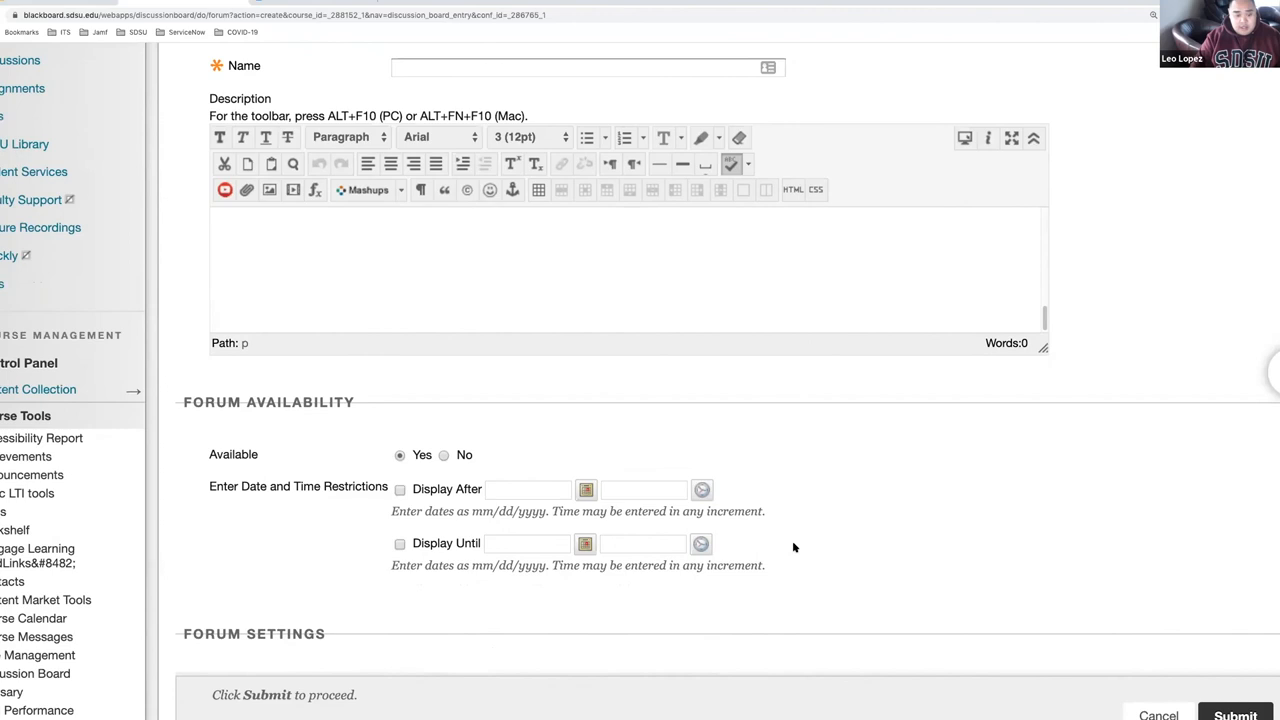
scroll("down", 3)
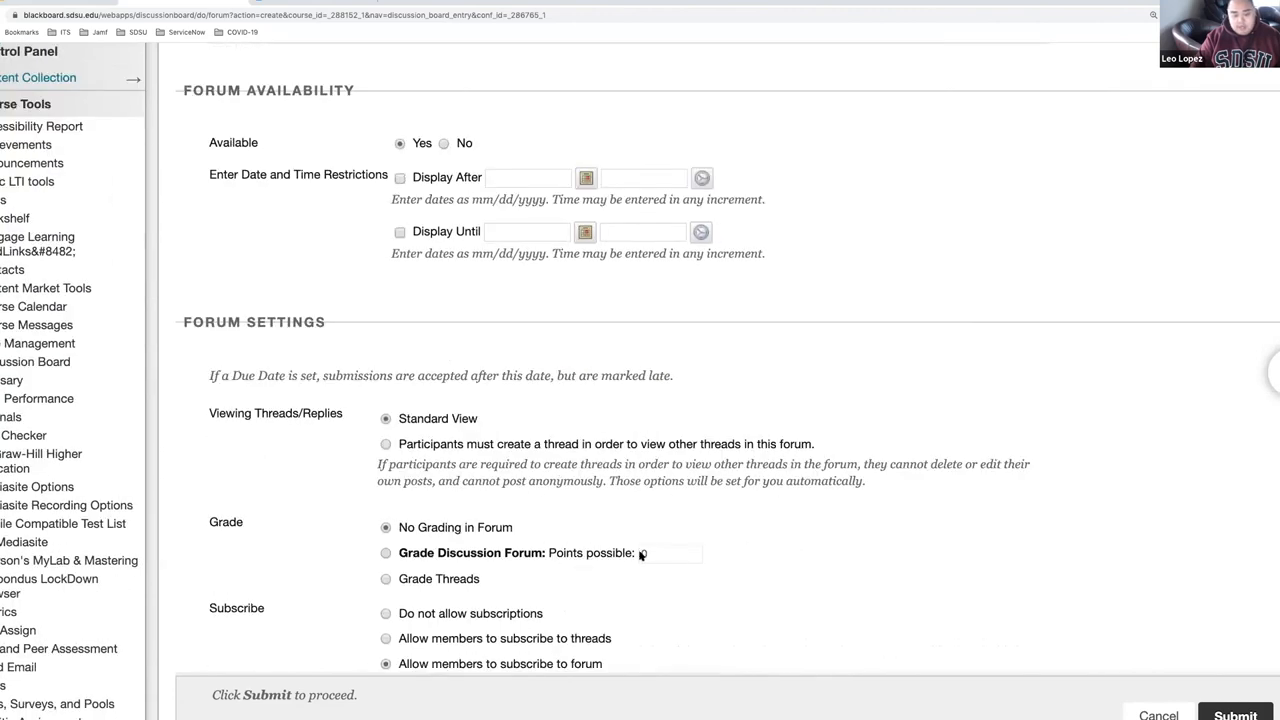